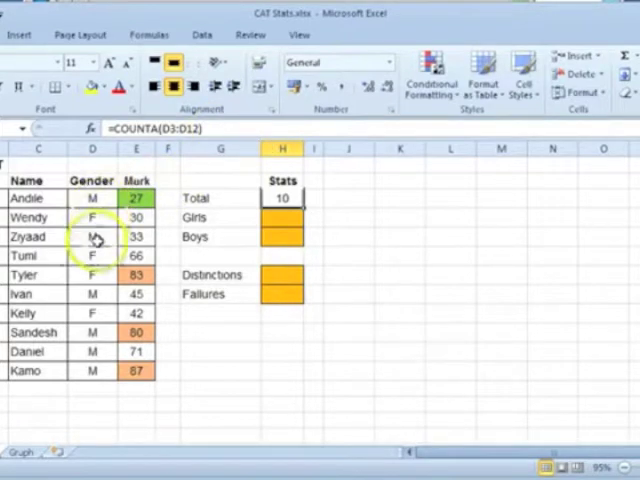
mouse_move(90, 350)
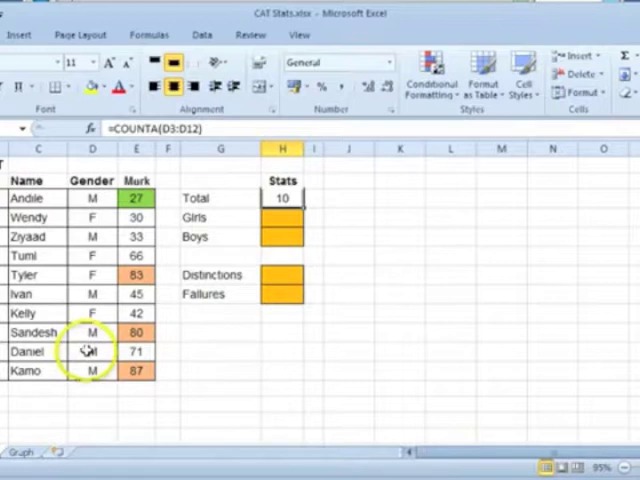
mouse_move(92, 216)
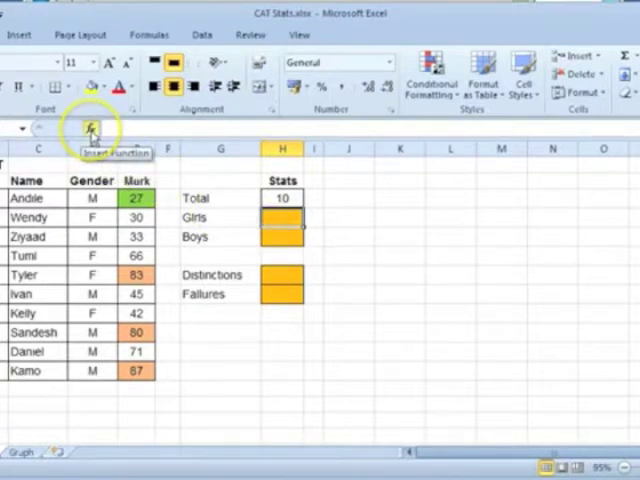
Build a COUNTIF in H4 over gender range D3:D12 with criteria "=F".
click(86, 128)
text(countif)
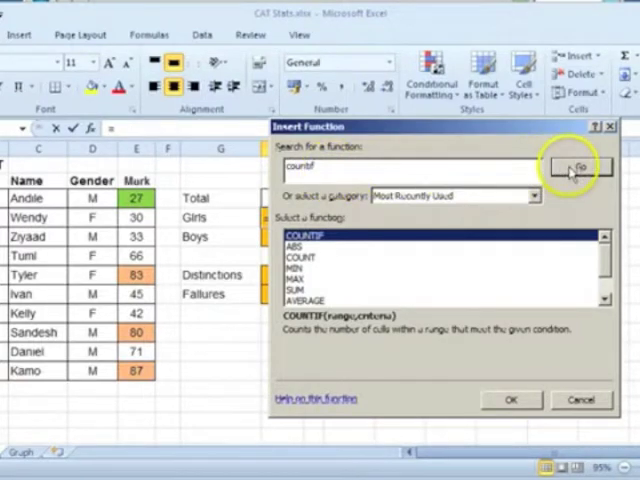
click(580, 166)
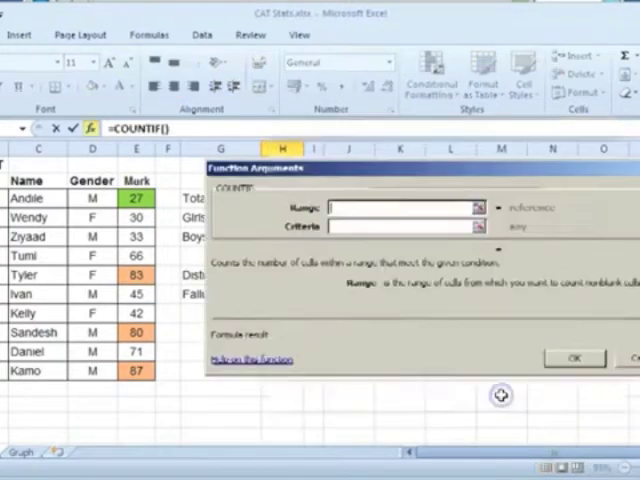
click(404, 208)
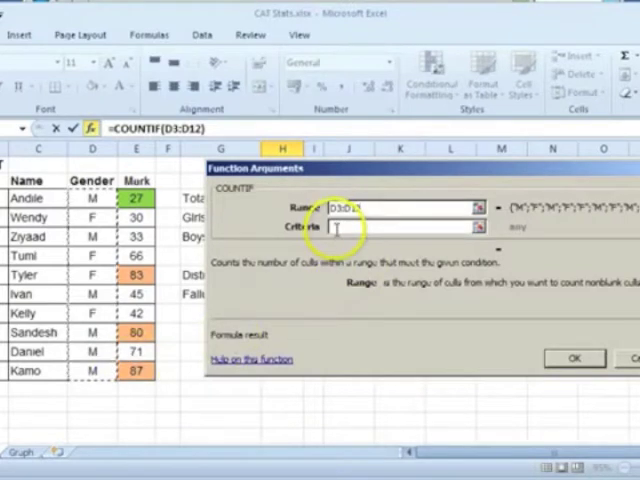
click(410, 226)
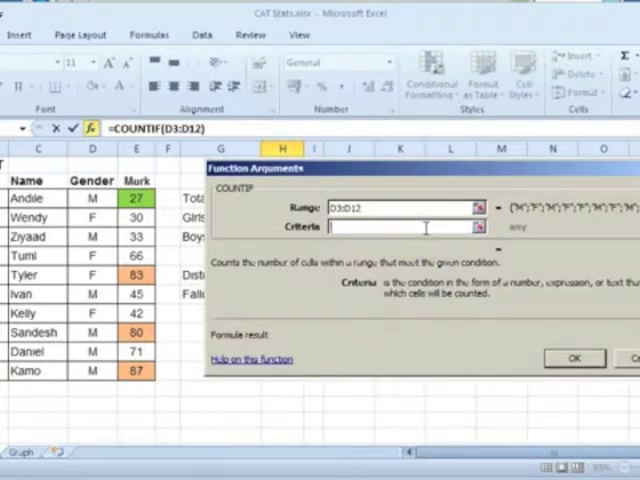
text(=F")
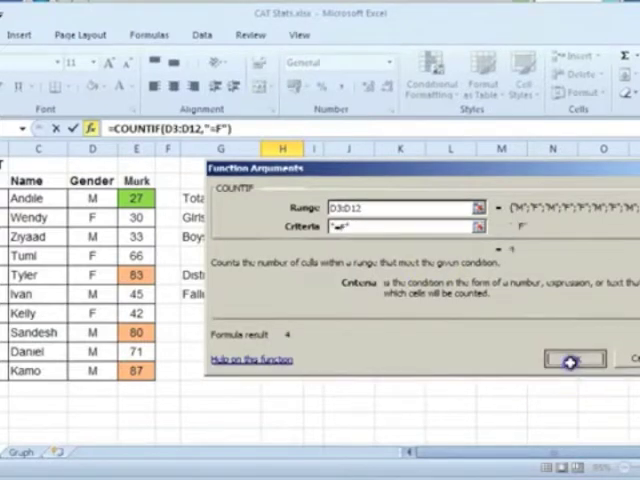
click(574, 358)
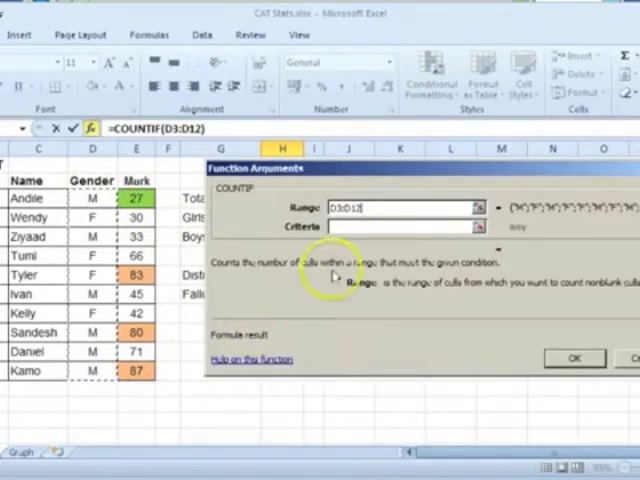
Build a COUNTIF in H5 over D3:D12 with criteria "<>F", giving 6 boys.
click(400, 228)
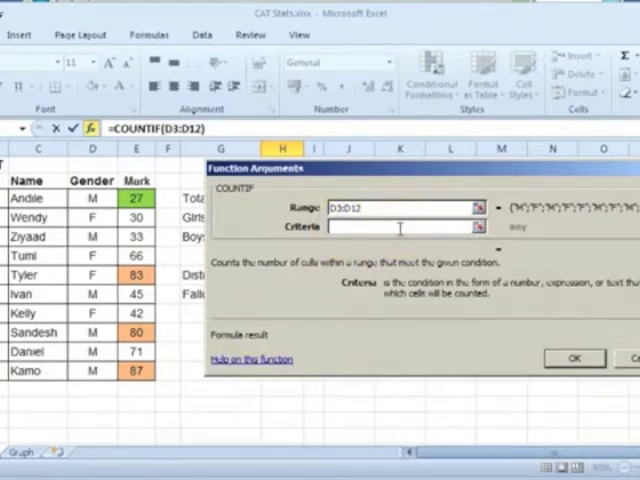
text(<)
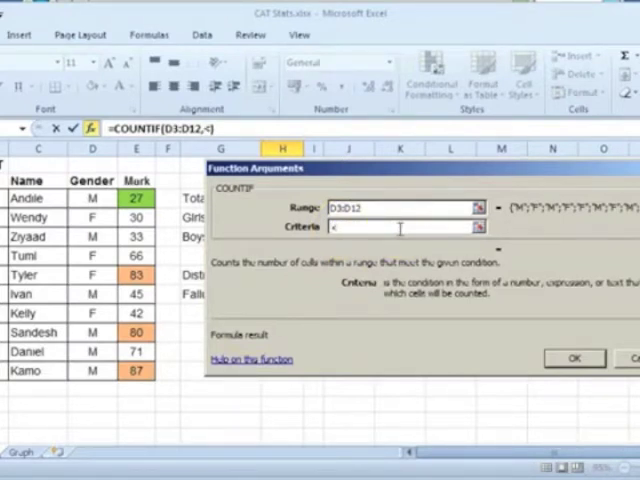
text(>)
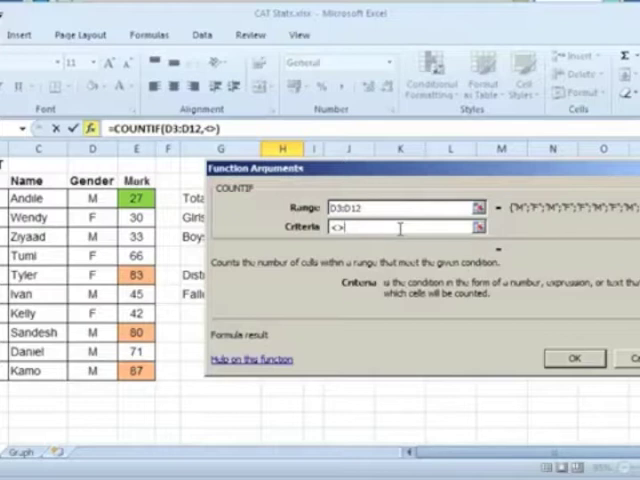
text(F)
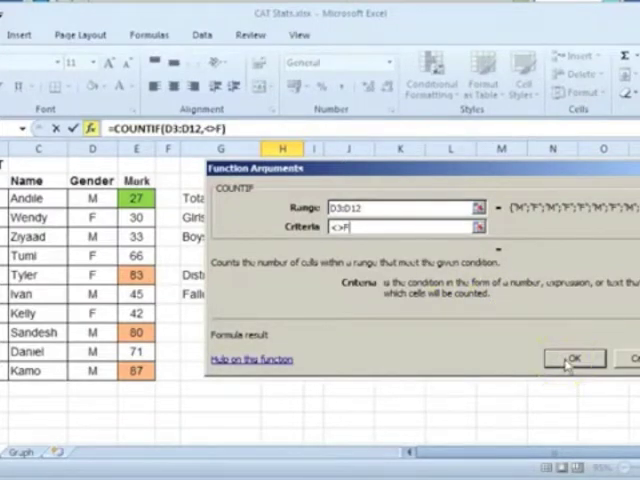
click(572, 358)
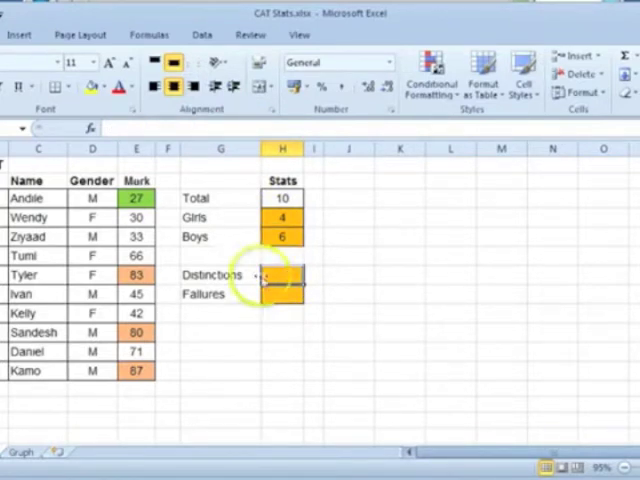
mouse_move(144, 338)
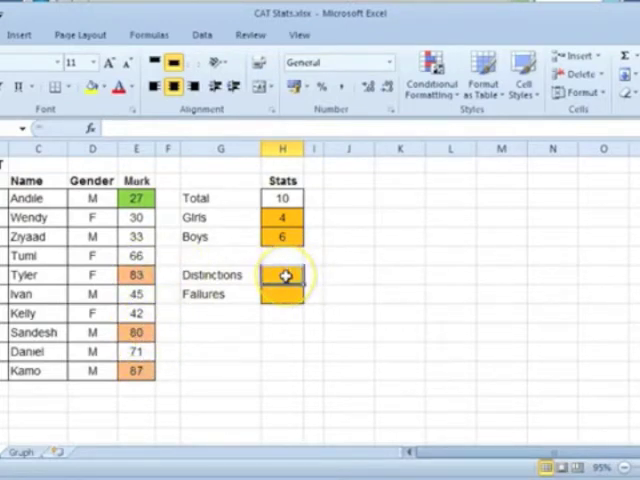
Enter =COUNTIF(E3:E12,">=80") in H8 so Distinctions shows 3.
text(=countif(E3:E12)
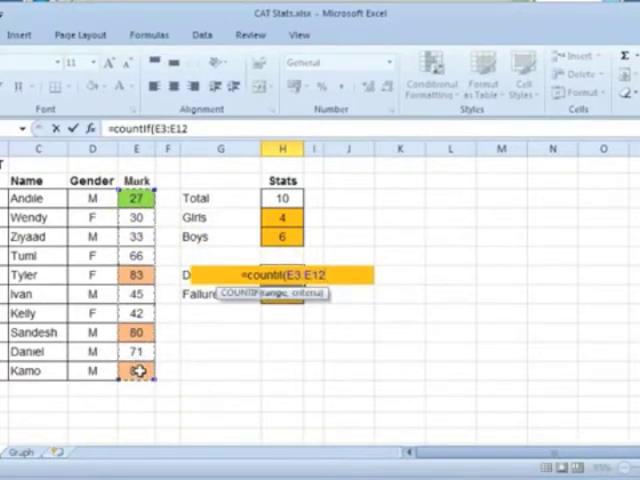
text(,)
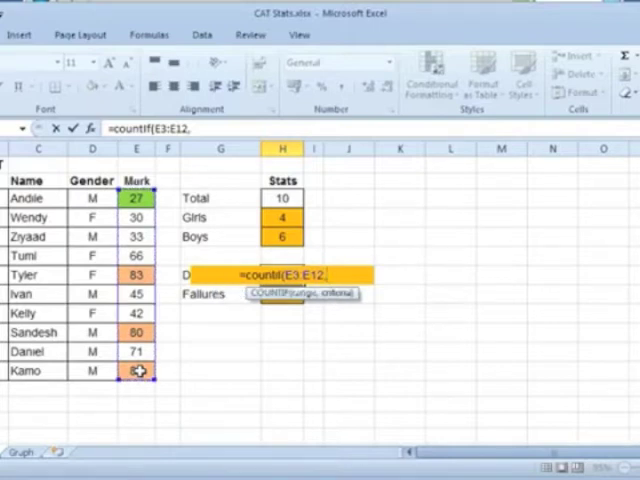
text(")
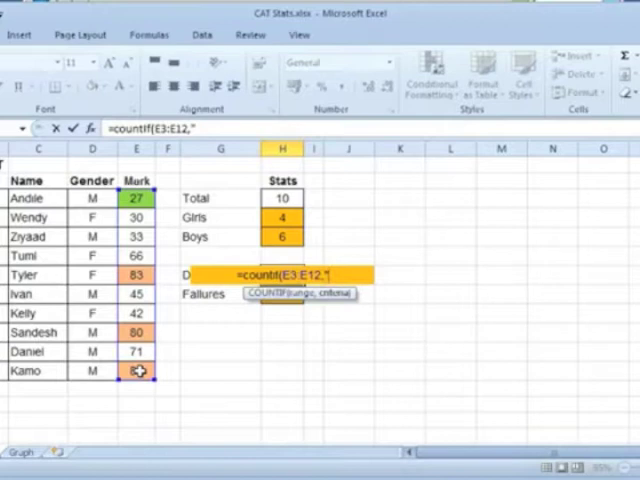
text(>=)
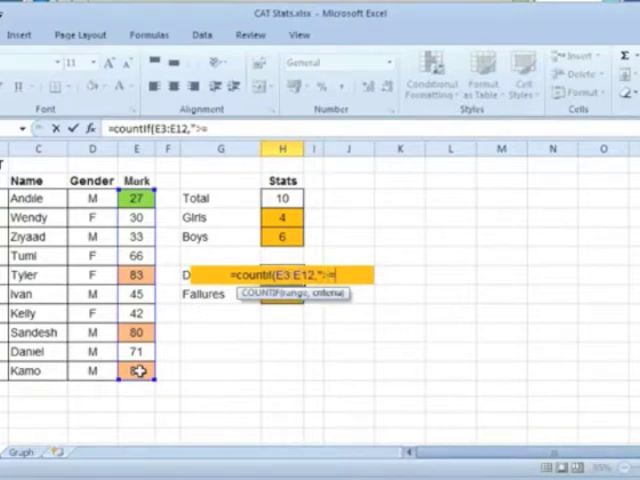
text(89)
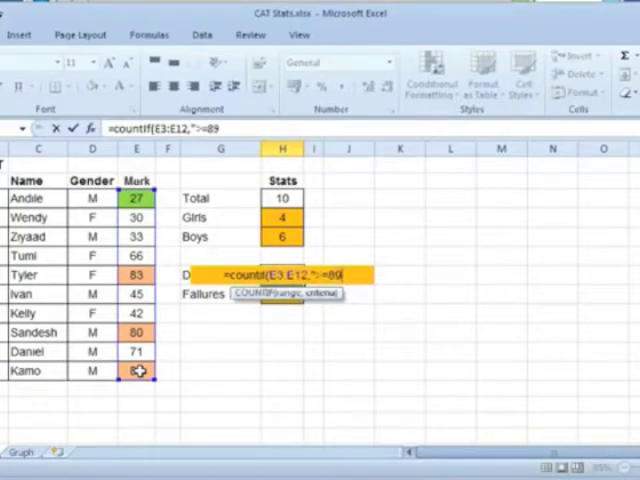
key(BackSpace)
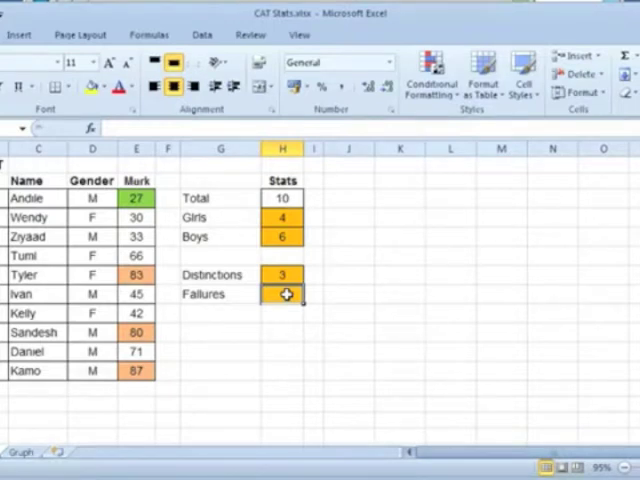
Enter =COUNTIF(E3:E12,"<30") in H9 so Failures shows 1.
text(=countif(E3:E5)
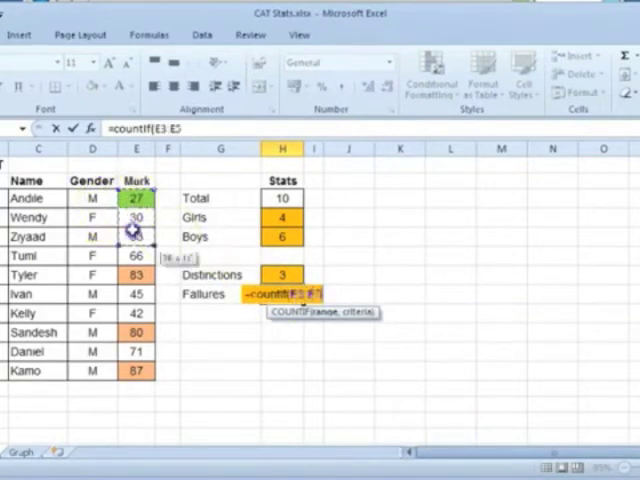
drag(136, 216, 136, 370)
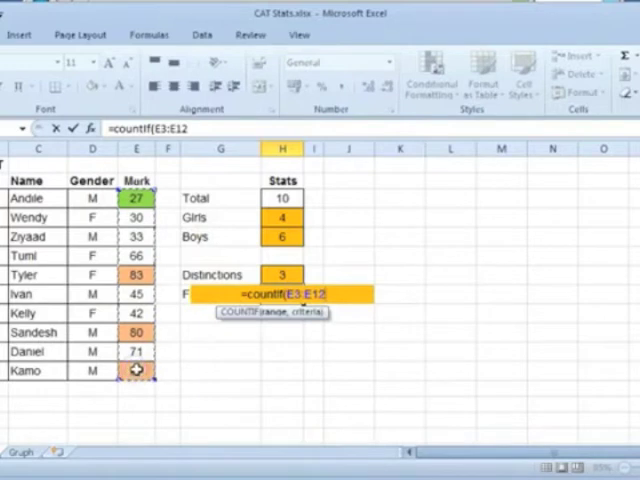
text(,)
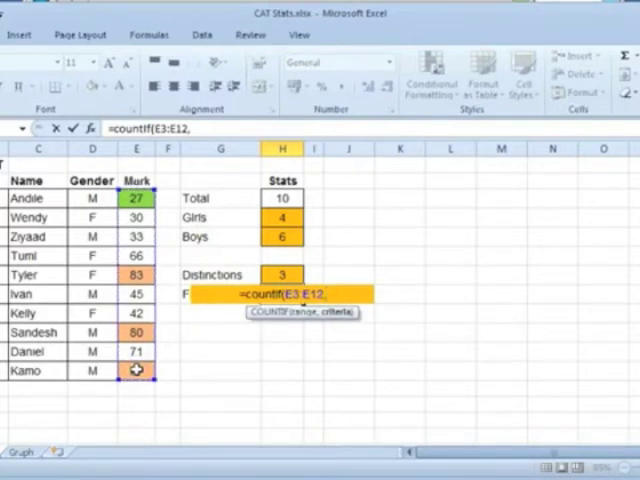
text(")
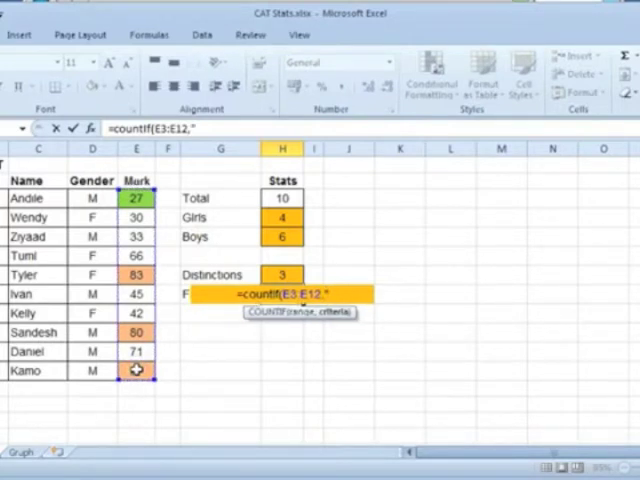
text(")
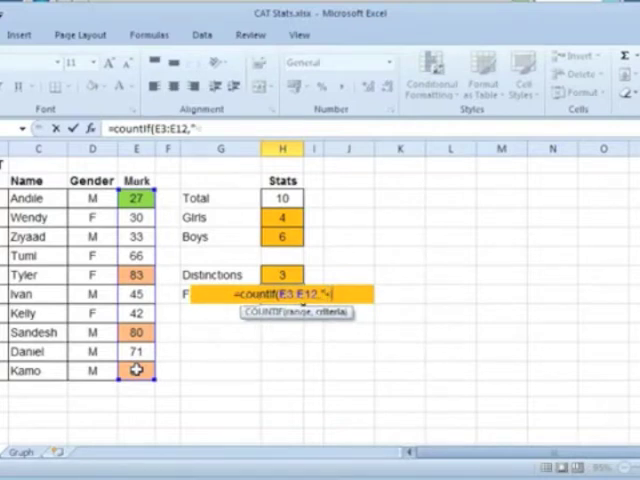
text(<30)
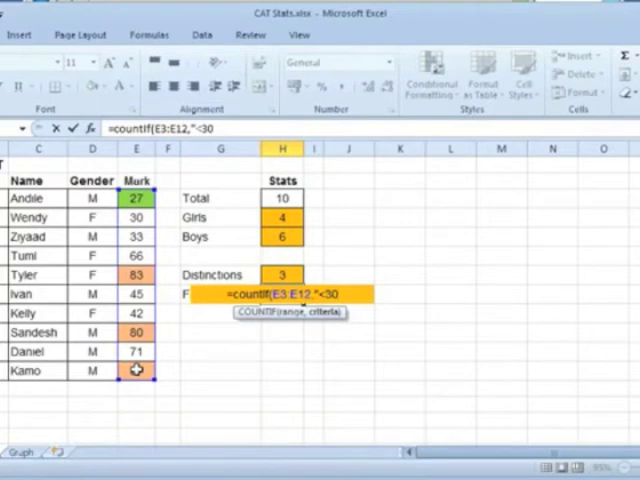
text("))
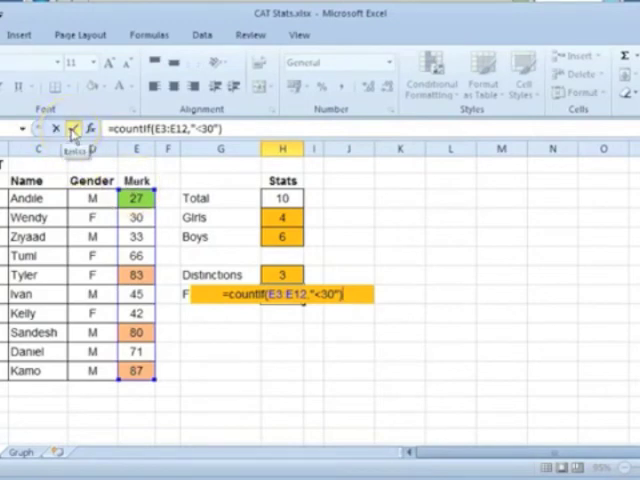
key(Return)
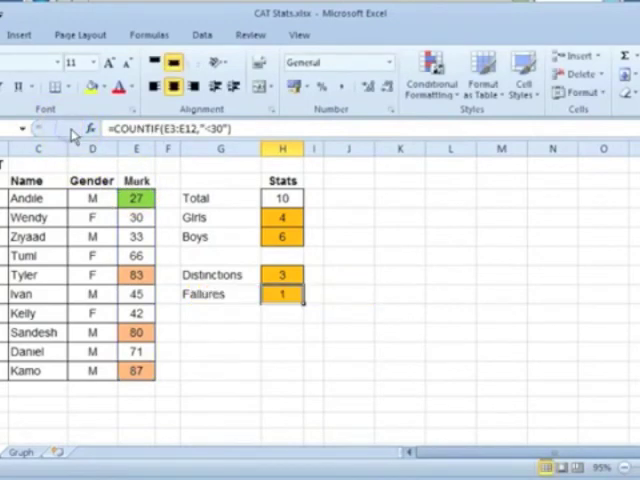